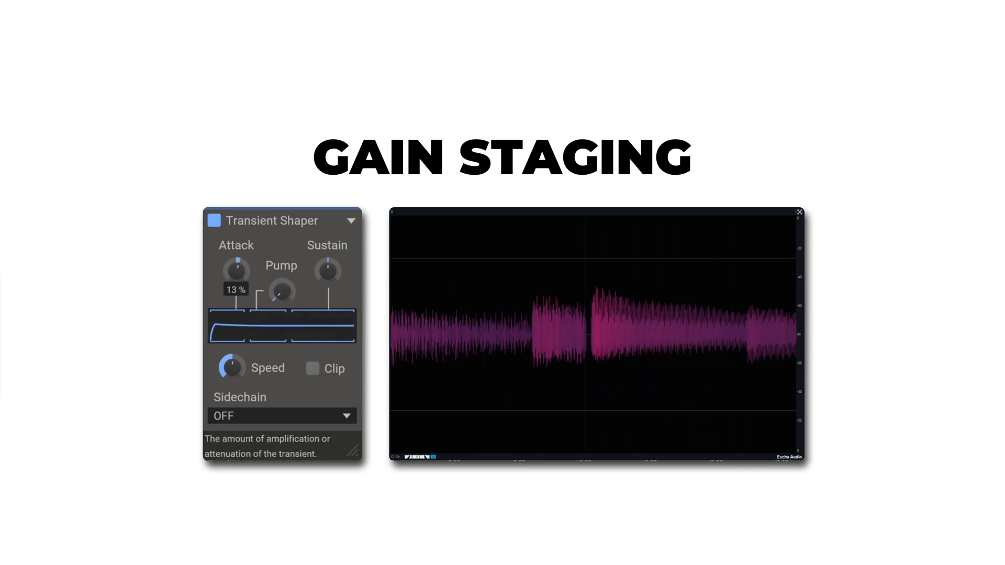
Raise the Transient Shaper's Attack from 13% to about 39%, sharpening the waveform peaks
drag(236, 275, 242, 263)
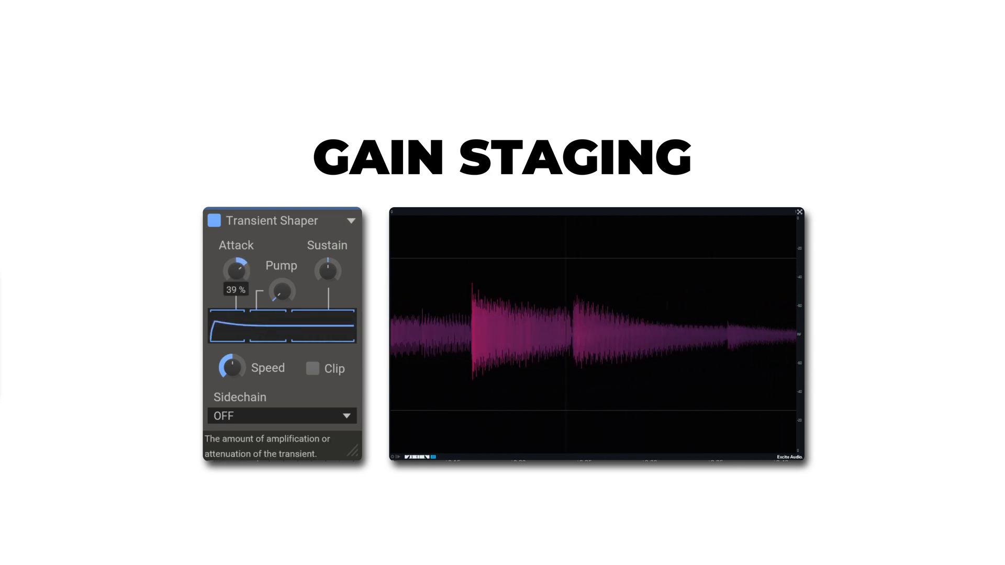
drag(234, 266, 235, 250)
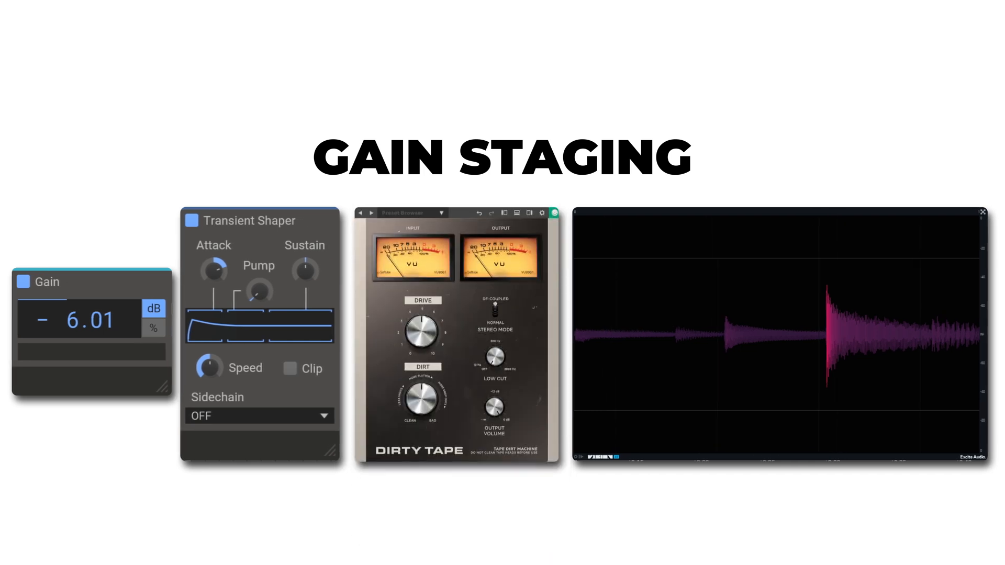
Turn up Dirty Tape's Drive with the preceding Gain held at −6.01 dB
drag(422, 331, 425, 324)
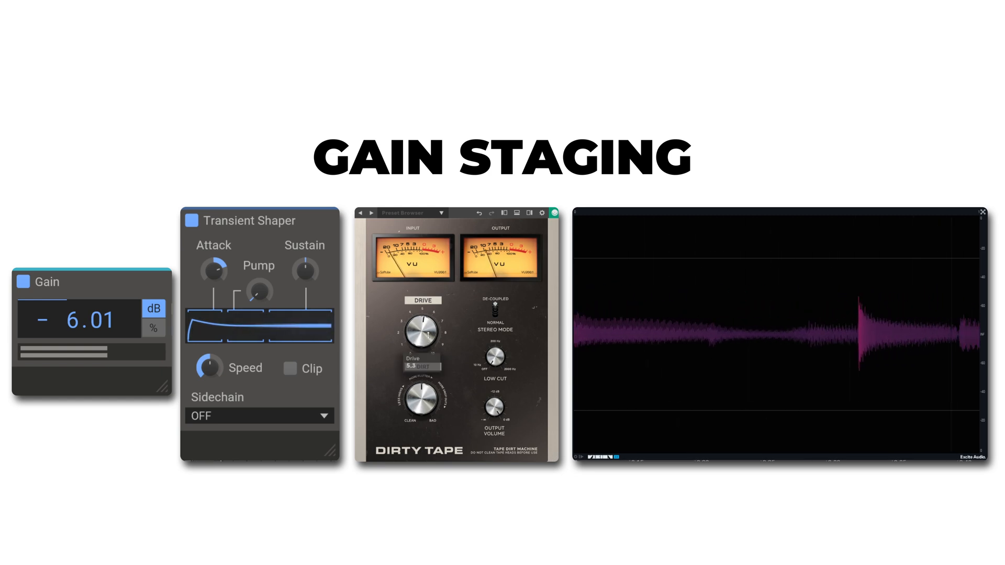
drag(420, 333, 429, 314)
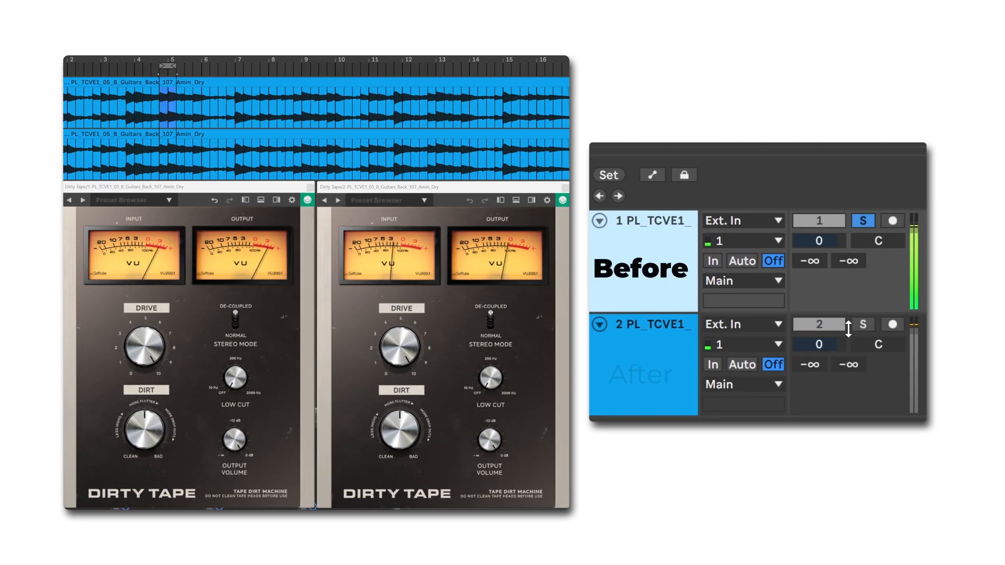
Alternate soloing the After and Before tracks to A/B the two Dirty Tape settings
click(864, 324)
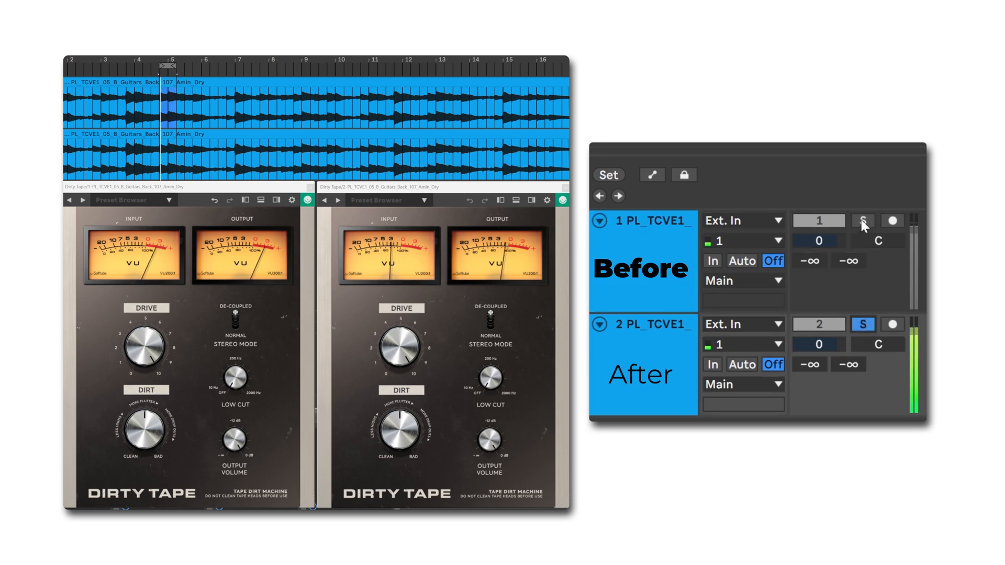
click(862, 220)
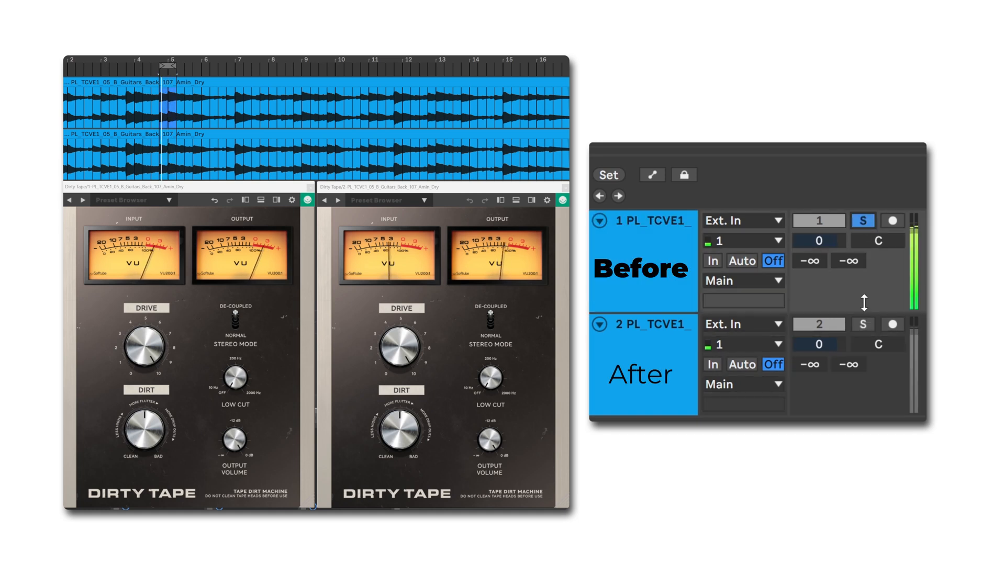
click(862, 220)
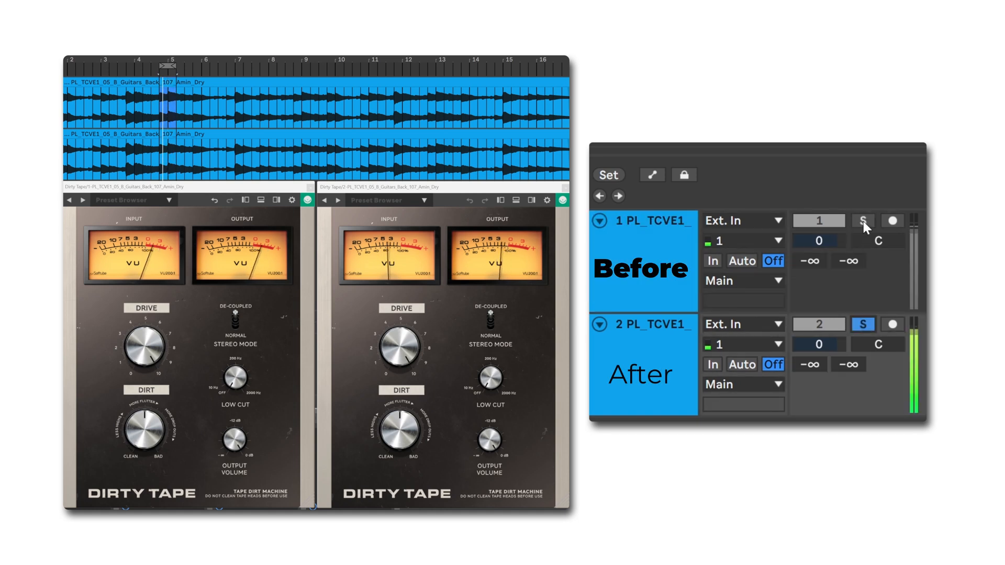
click(862, 220)
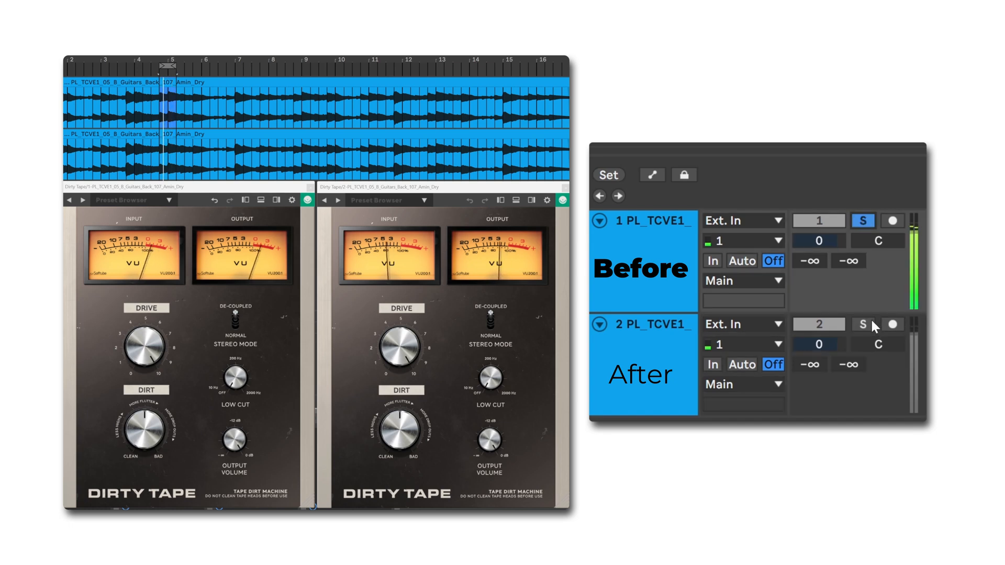
click(862, 324)
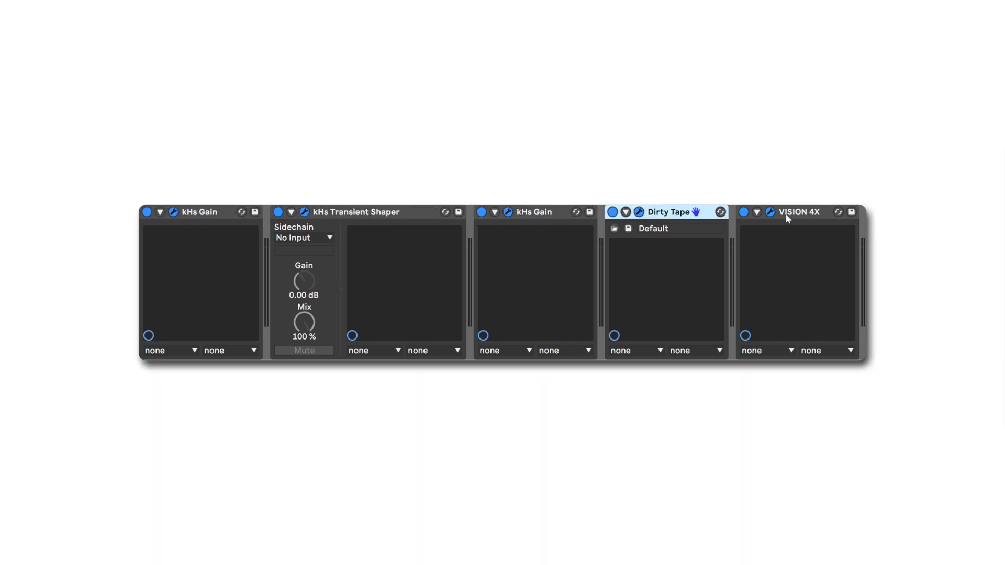
Select the VISION 4X device at the end of the chain
click(798, 213)
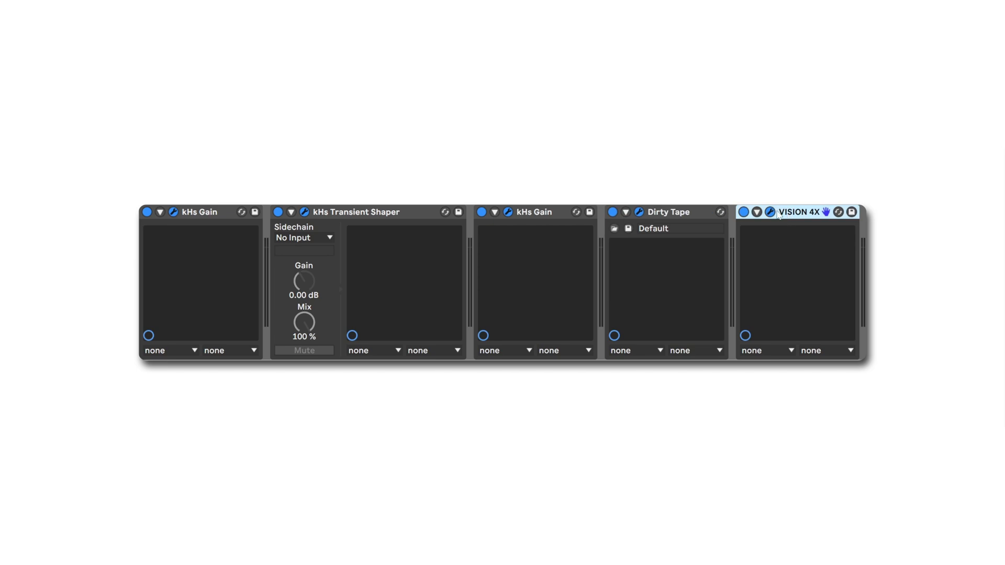
mouse_move(547, 223)
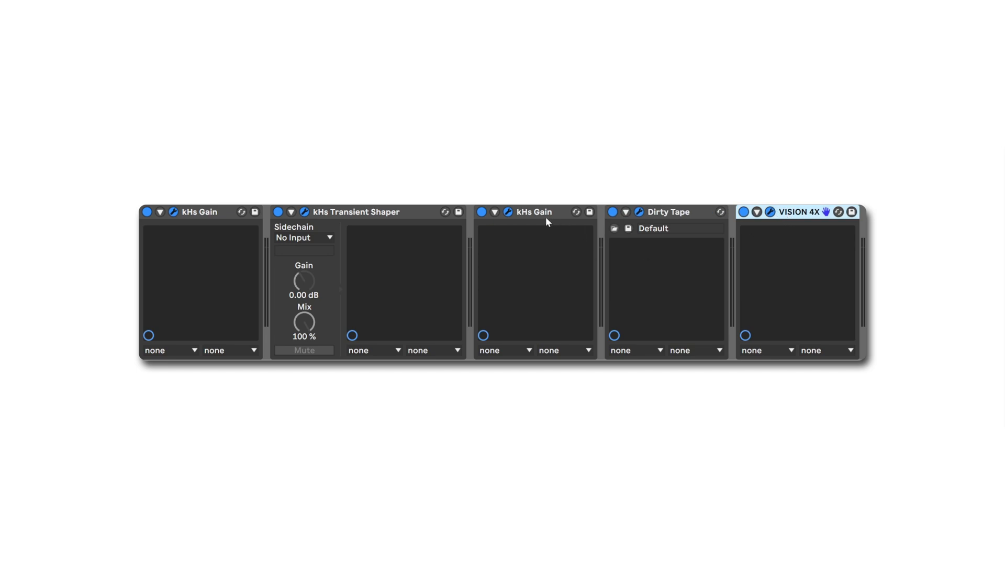